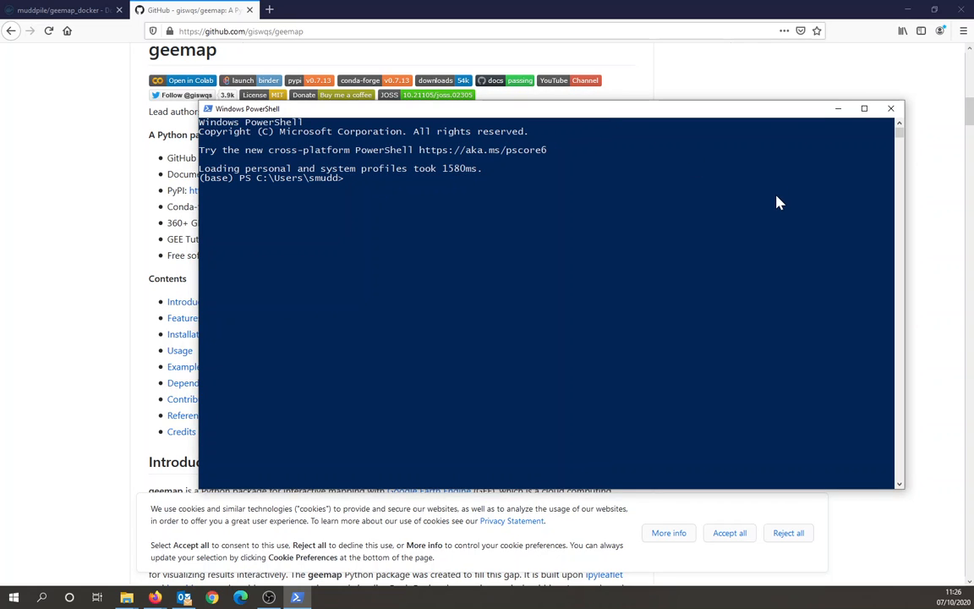
mouse_move(621, 354)
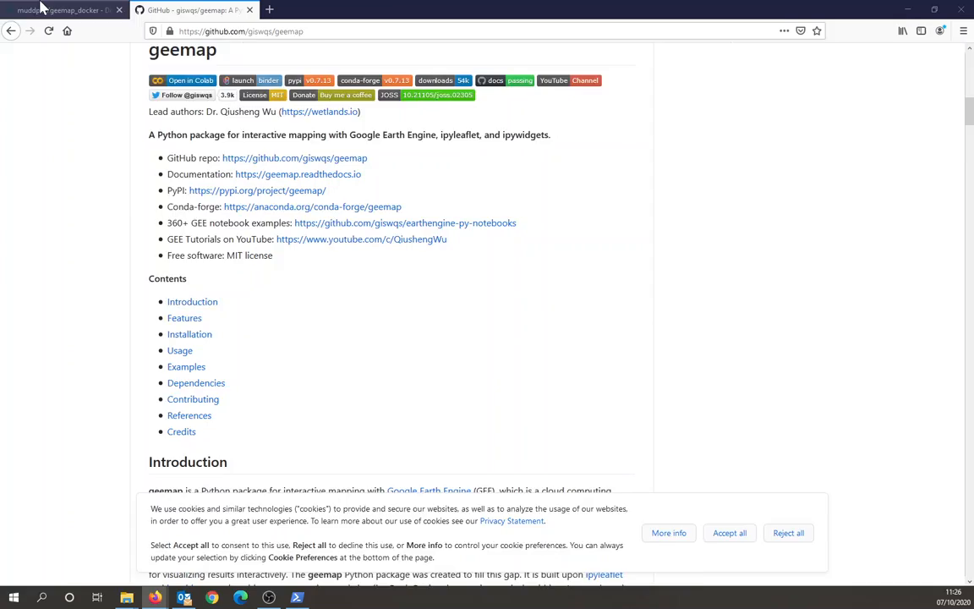
Step: Show the muddpile/geemap_docker page on Docker Hub and scroll to its pull command
click(51, 9)
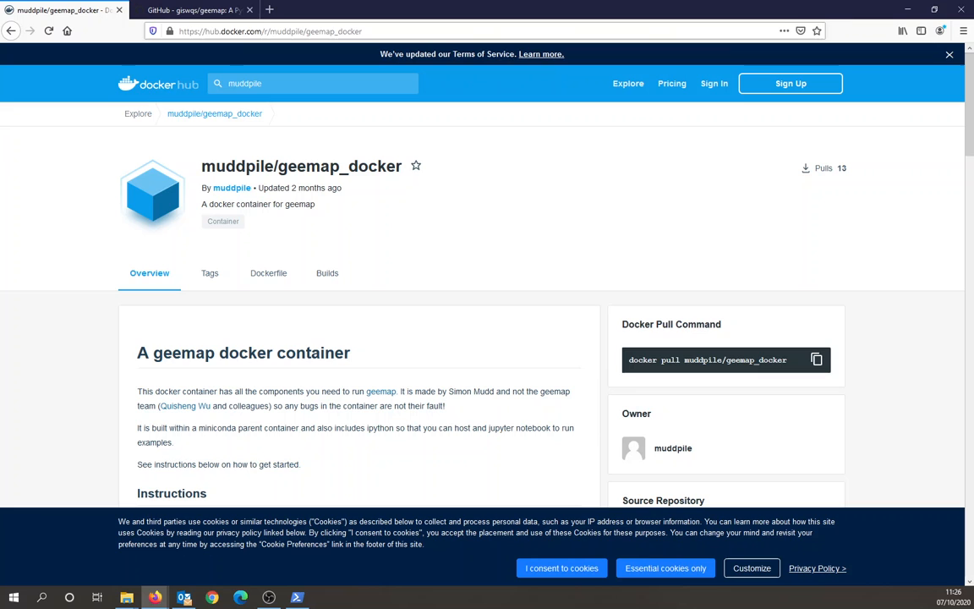
scroll(down, 3)
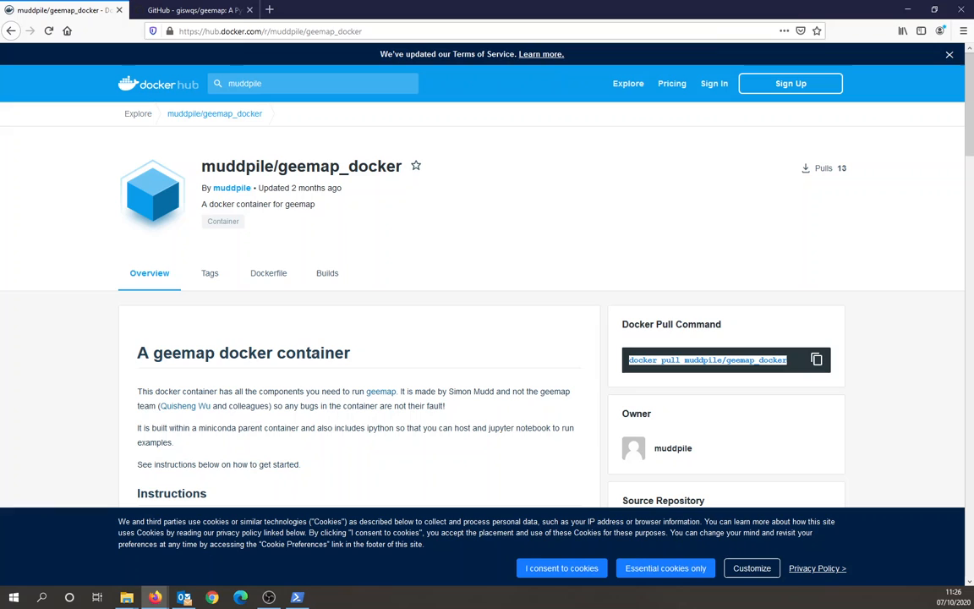
Step: Run 'docker pull muddpile/geemap_docker' in PowerShell, then return to the Docker Hub page
click(299, 596)
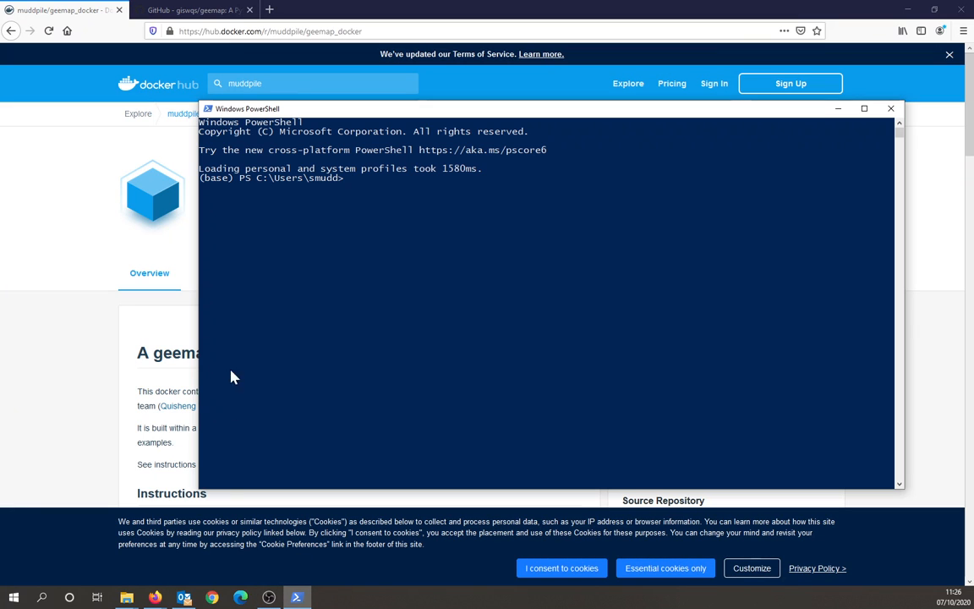
text(docker pull muddpile/geemap_docker)
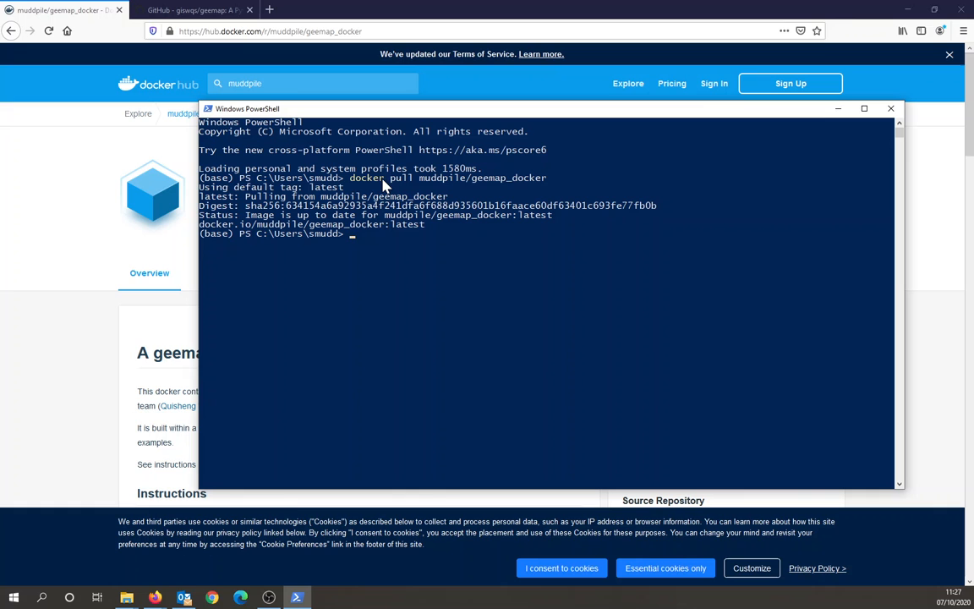
mouse_move(398, 265)
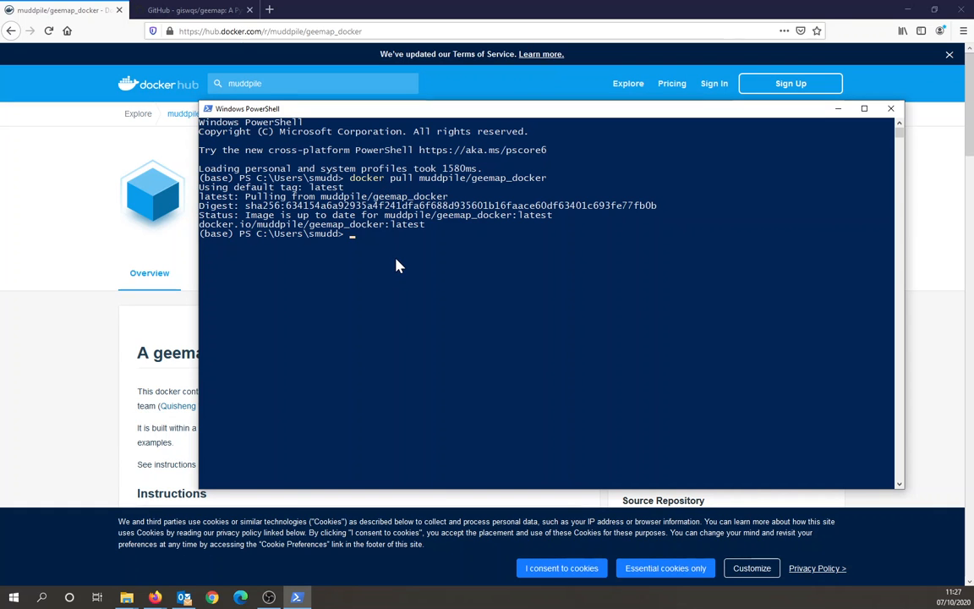
click(889, 108)
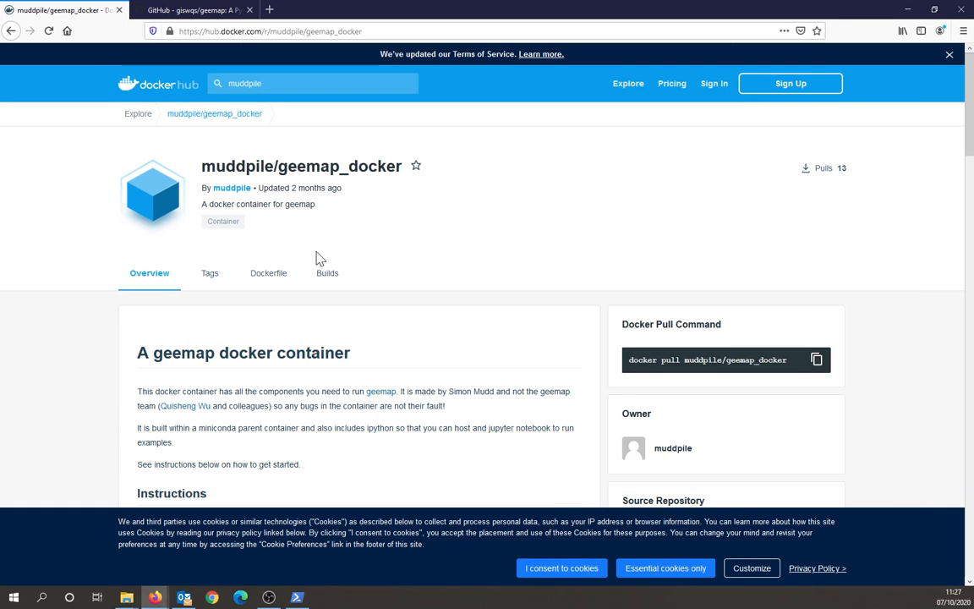
Step: Scroll to the Jupyter notebook section and select the docker run command with -p 8888:8888
scroll(down, 3)
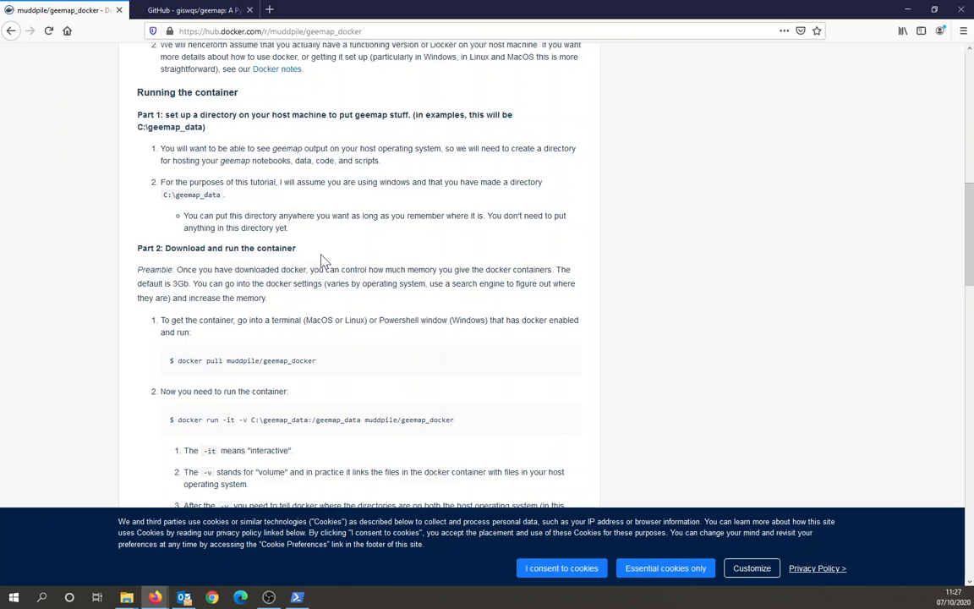
scroll(down, 3)
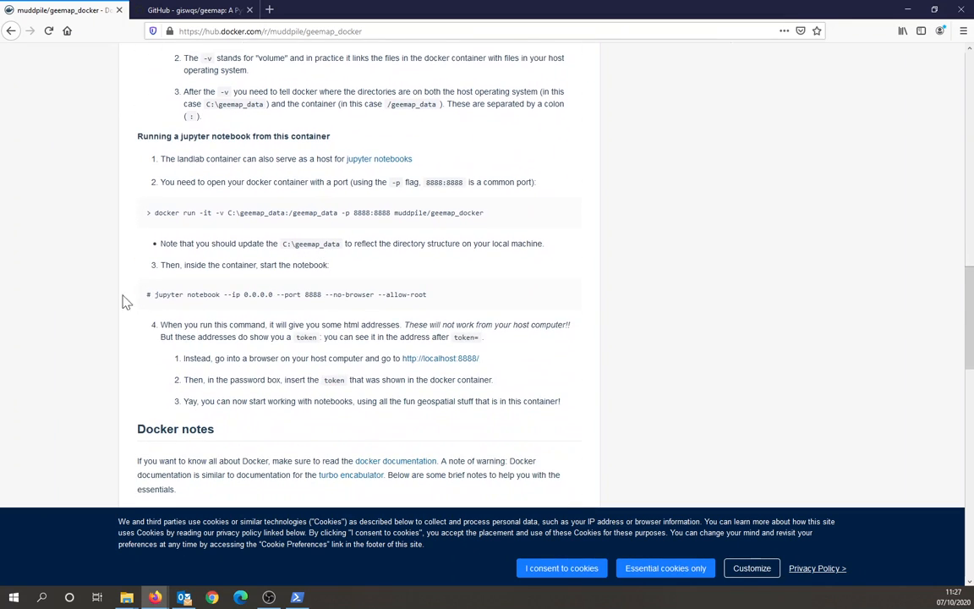
drag(154, 213, 346, 213)
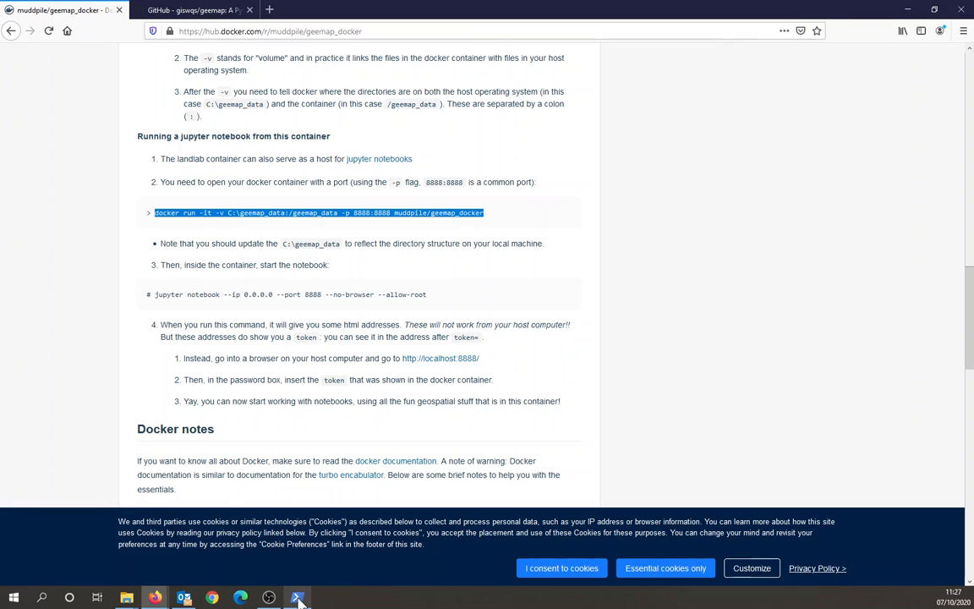
Step: Paste 'docker run -it -v C:\geemap_data:/geemap_data -p 8888:8888 muddpile/geemap_docker' into PowerShell
click(297, 596)
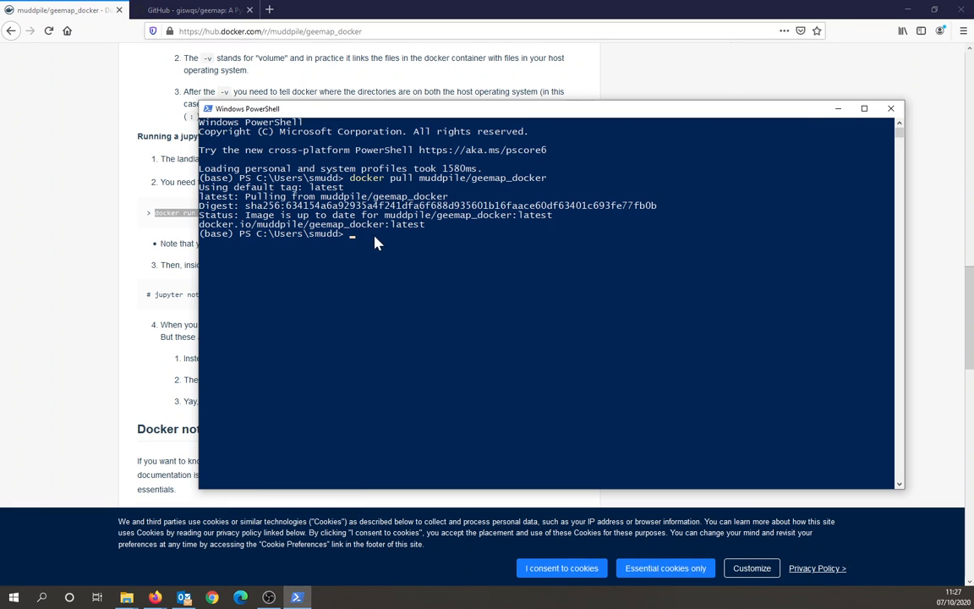
text(docker run -it -v C:\geemap_data:/geemap_data -p 8888:8888 muddpile/geemap_docker)
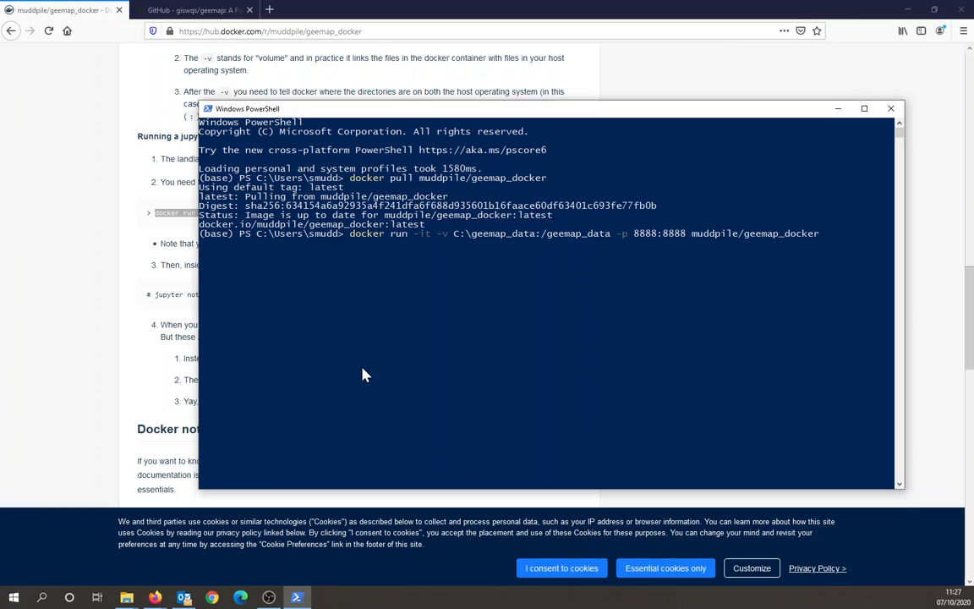
mouse_move(405, 247)
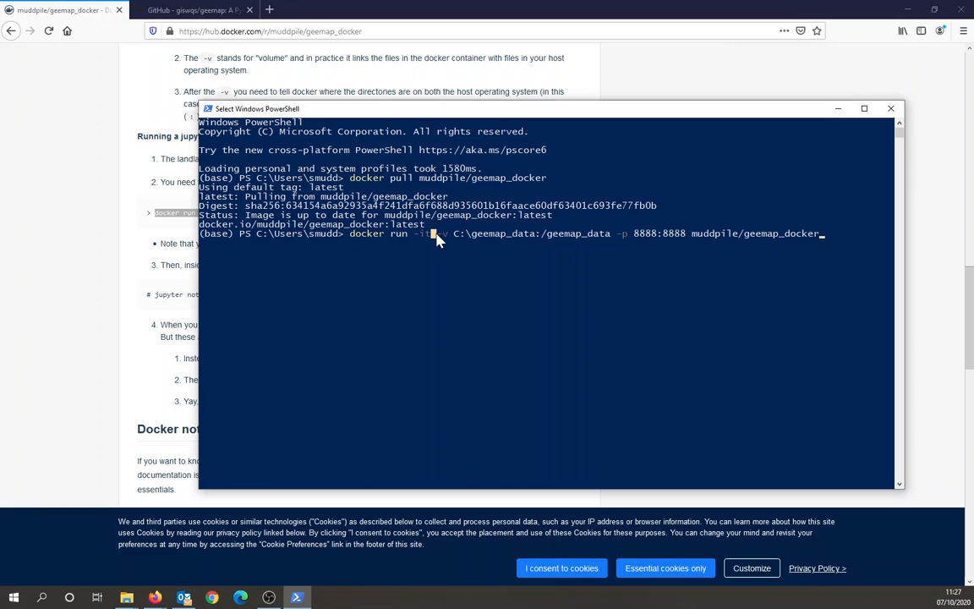
drag(433, 233, 617, 233)
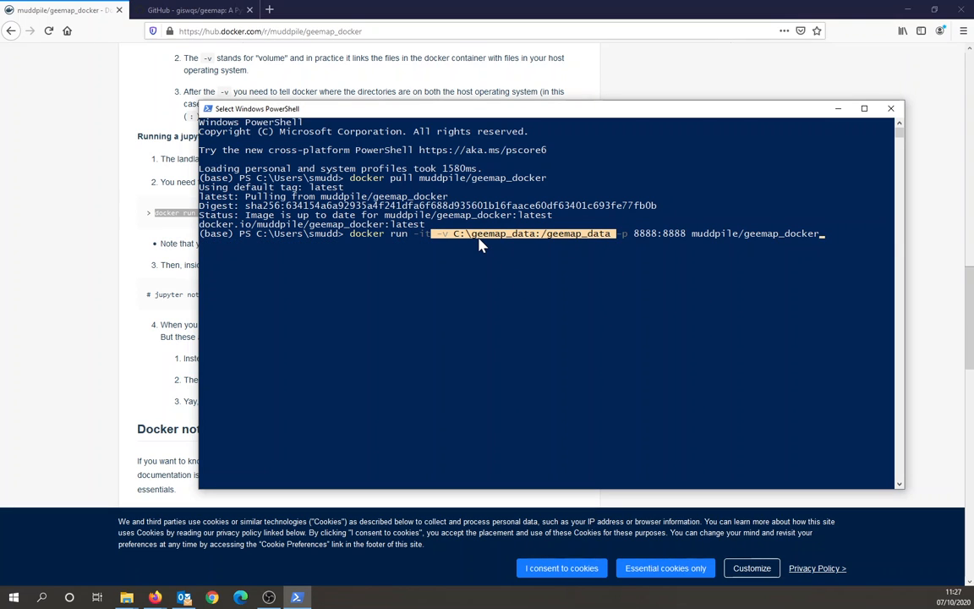
mouse_move(566, 245)
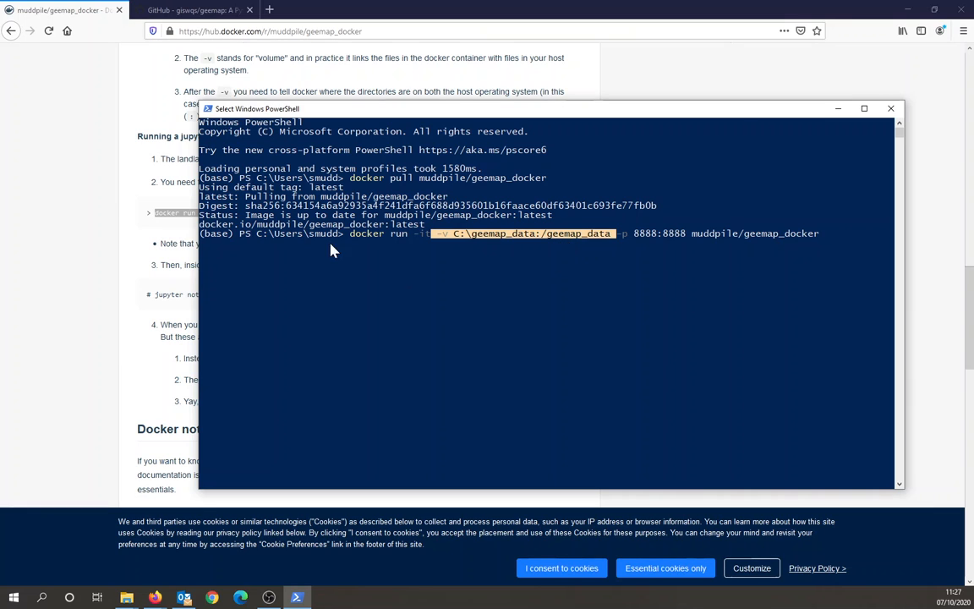
mouse_move(509, 242)
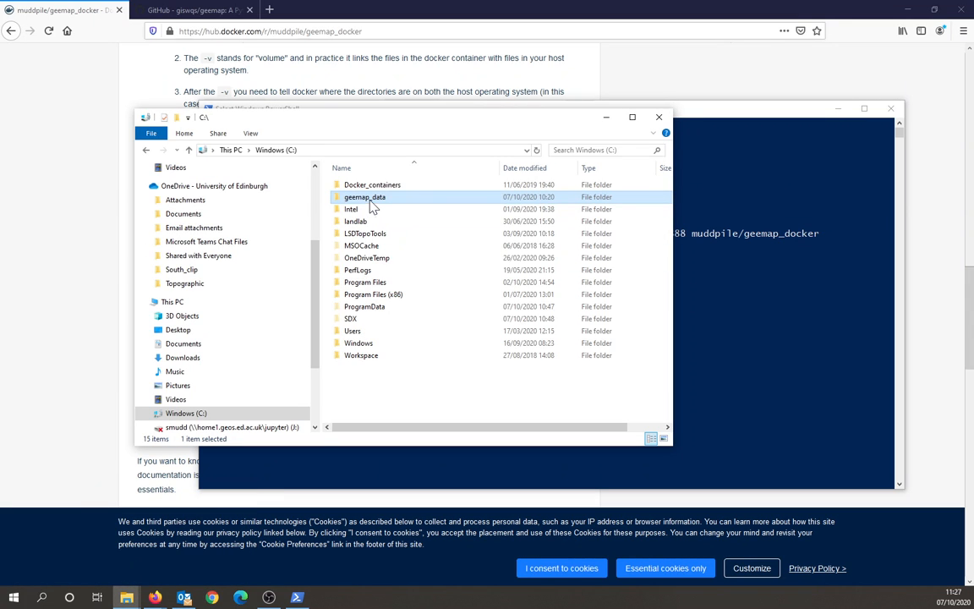
mouse_move(373, 203)
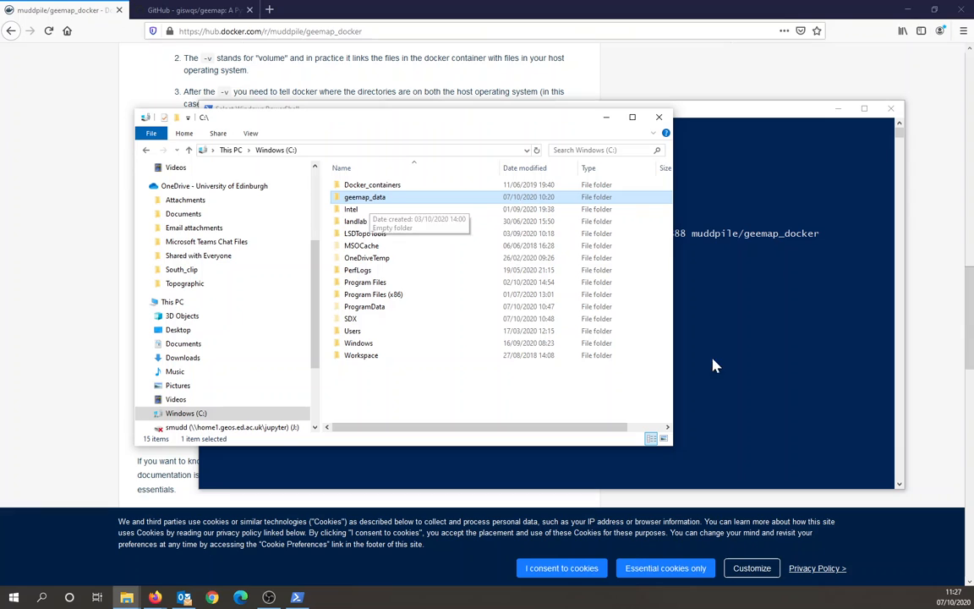
mouse_move(743, 344)
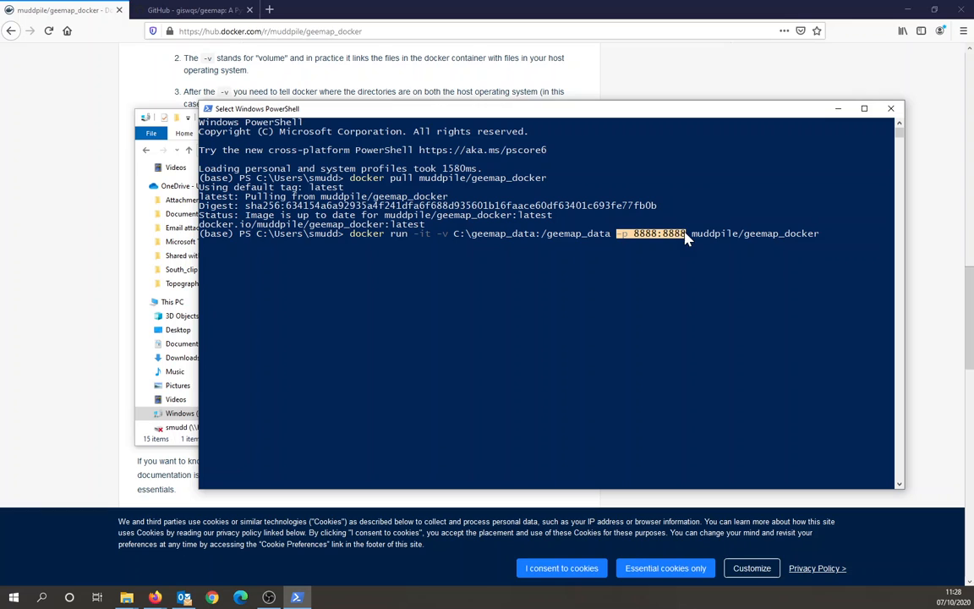
mouse_move(670, 266)
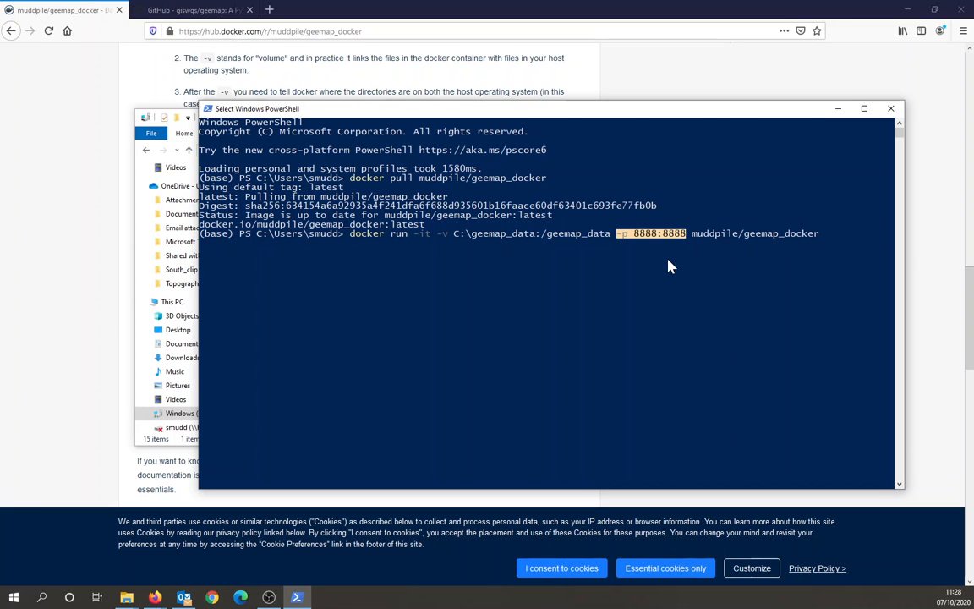
mouse_move(704, 255)
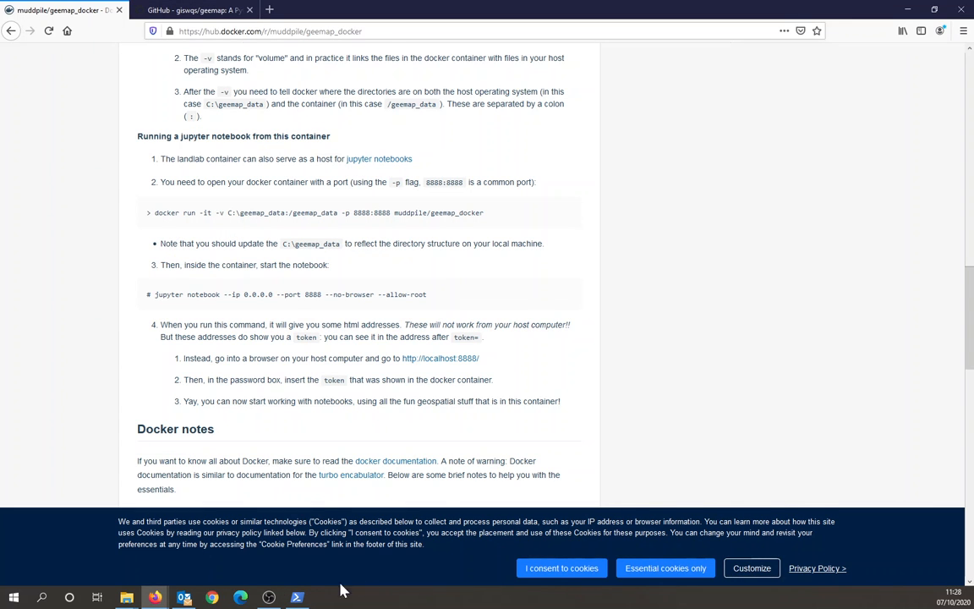
Step: Run the geemap_docker container and list /geemap_data with ls
click(297, 595)
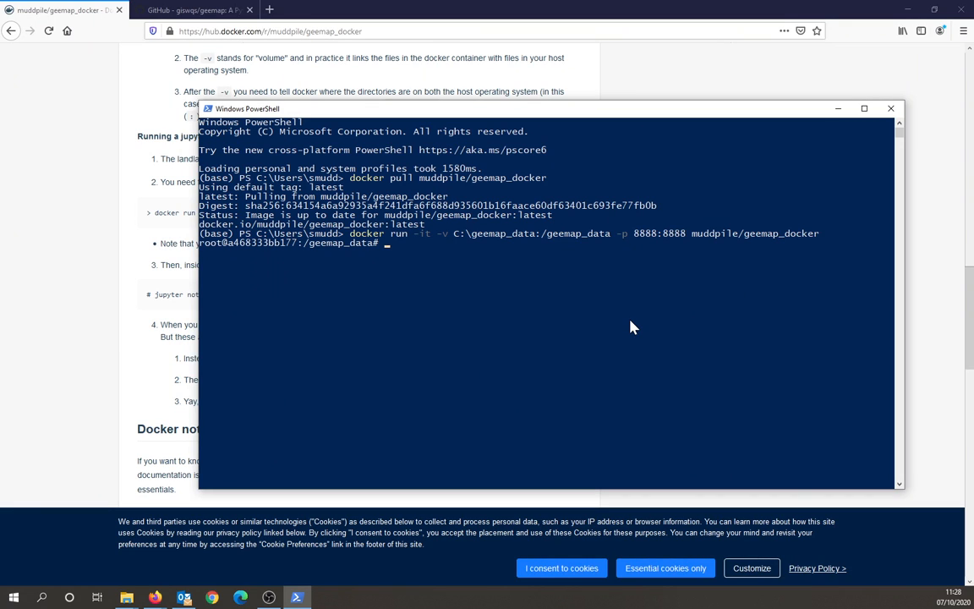
mouse_move(382, 276)
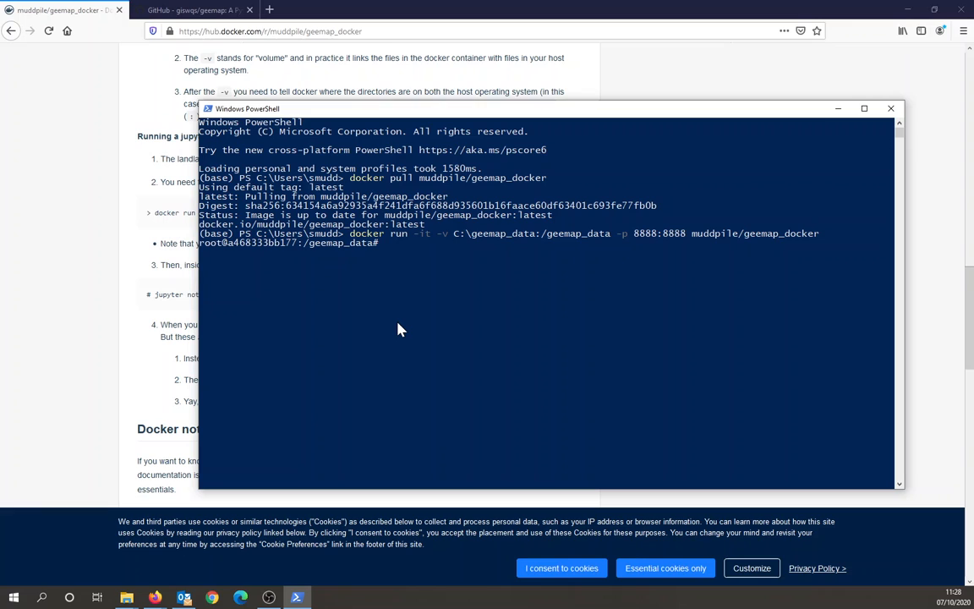
text(ls)
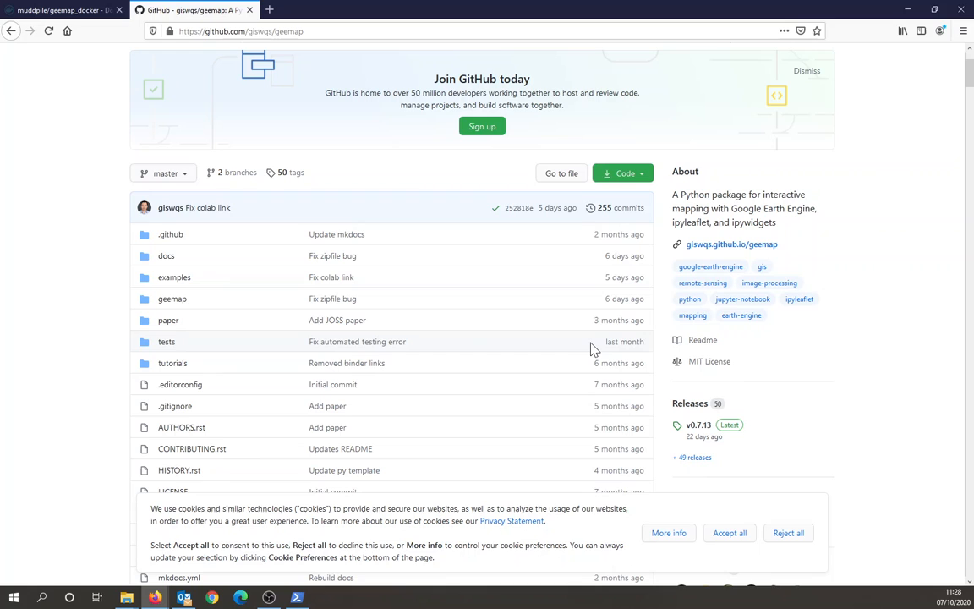
mouse_move(353, 417)
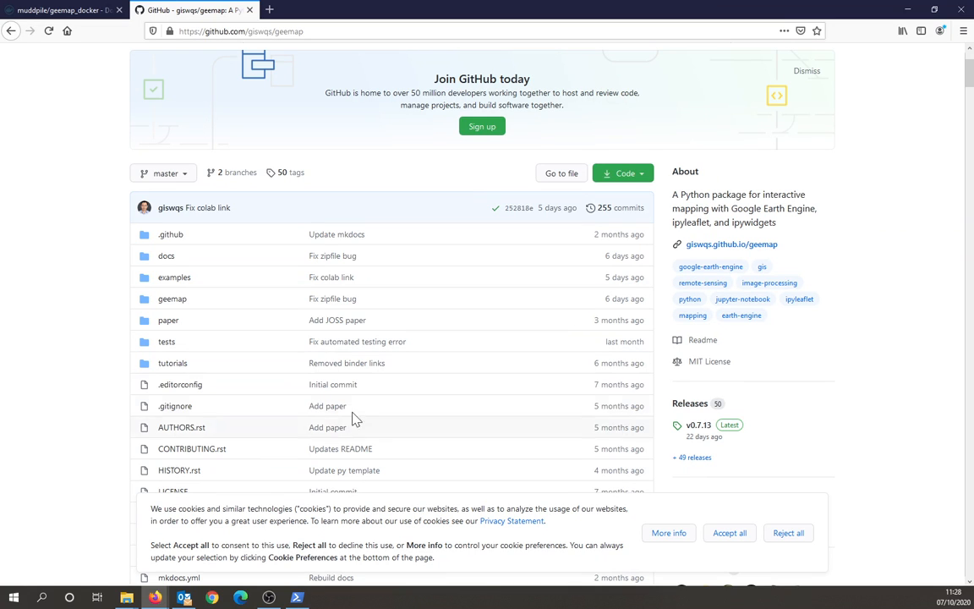
mouse_move(158, 298)
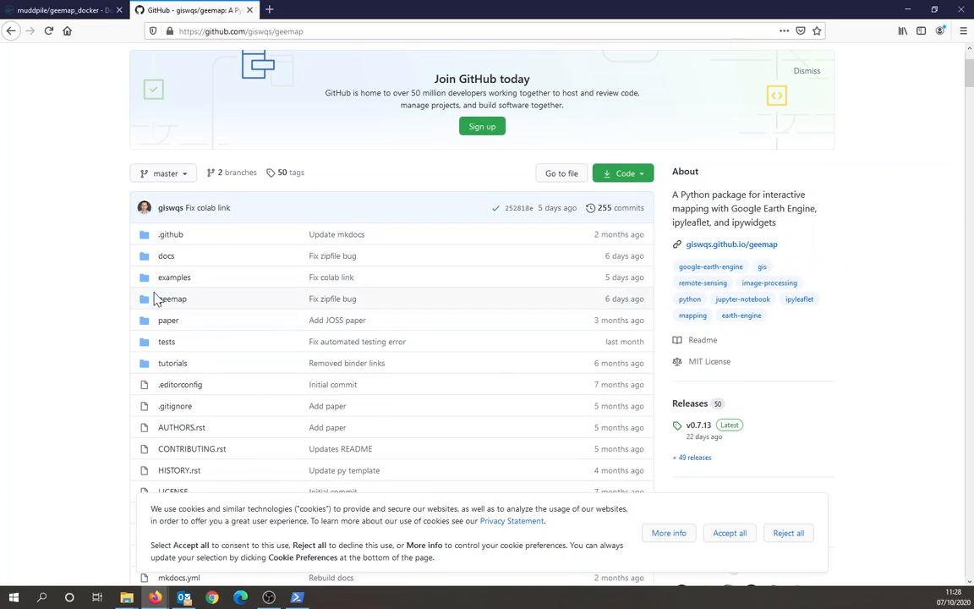
mouse_move(174, 278)
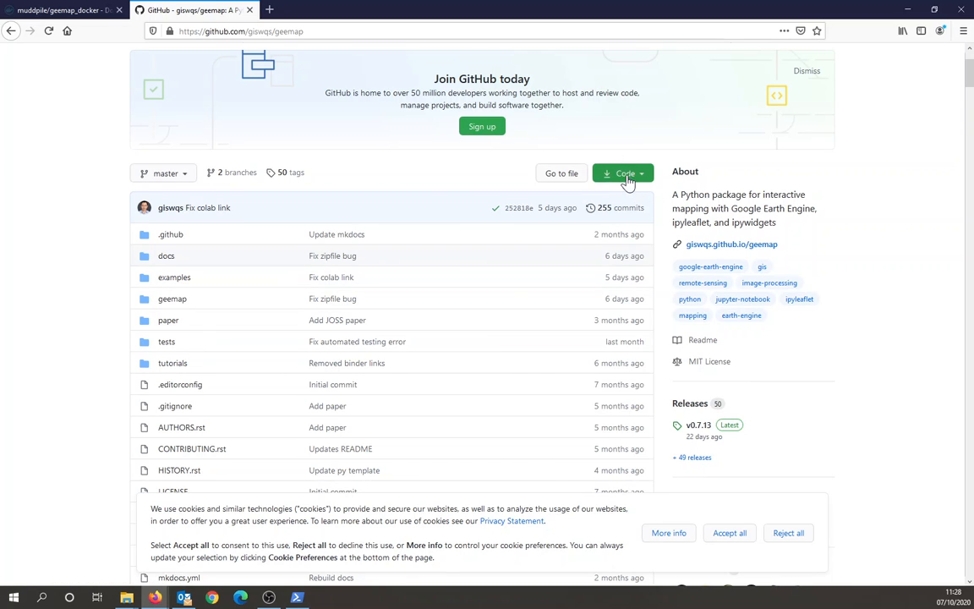
click(622, 173)
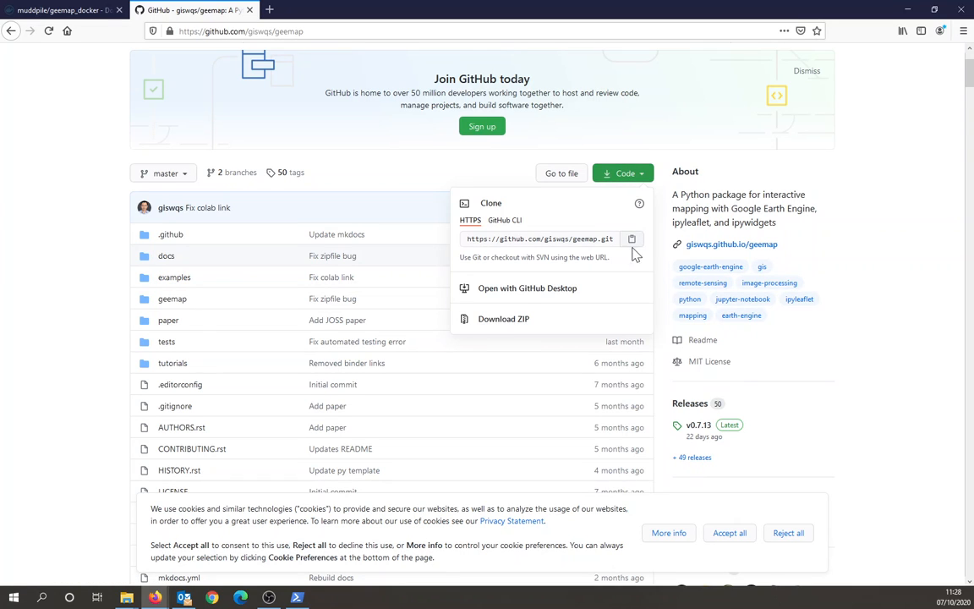
mouse_move(587, 384)
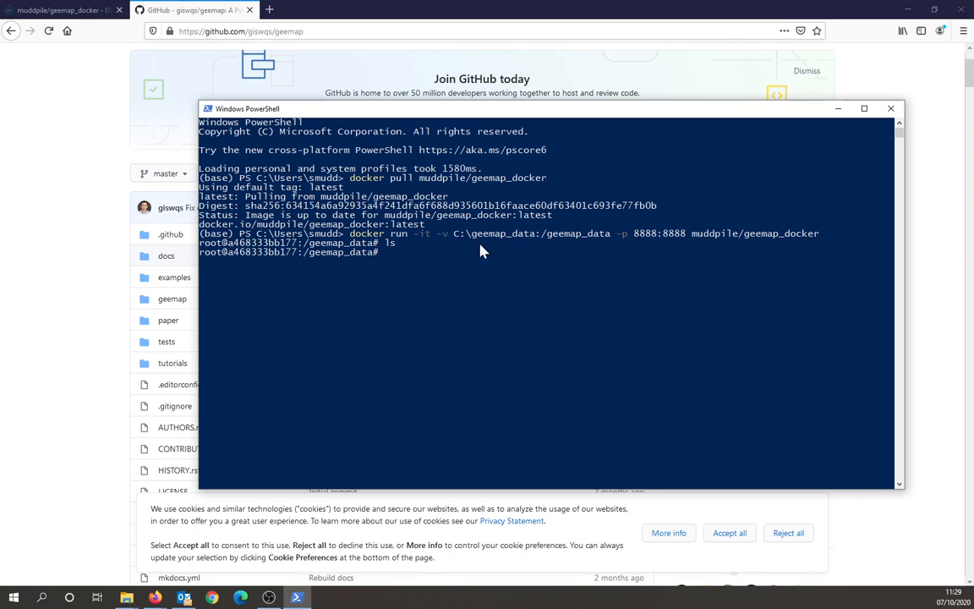
text(https://github.com/giswqs/geemap.git)
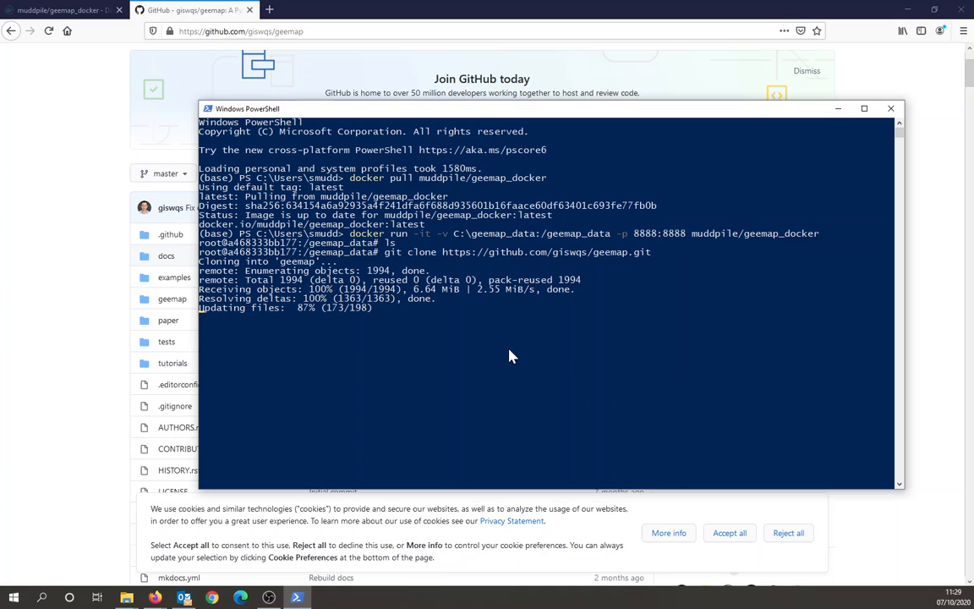
text(ls)
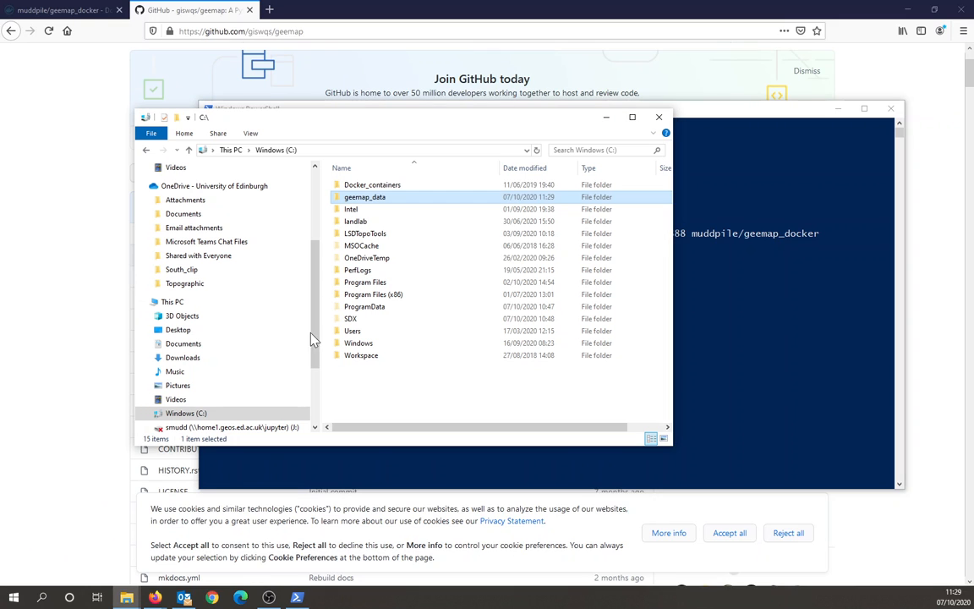
Step: Open C:\geemap_data in File Explorer to verify the geemap folder, then return to the browser
double_click(365, 196)
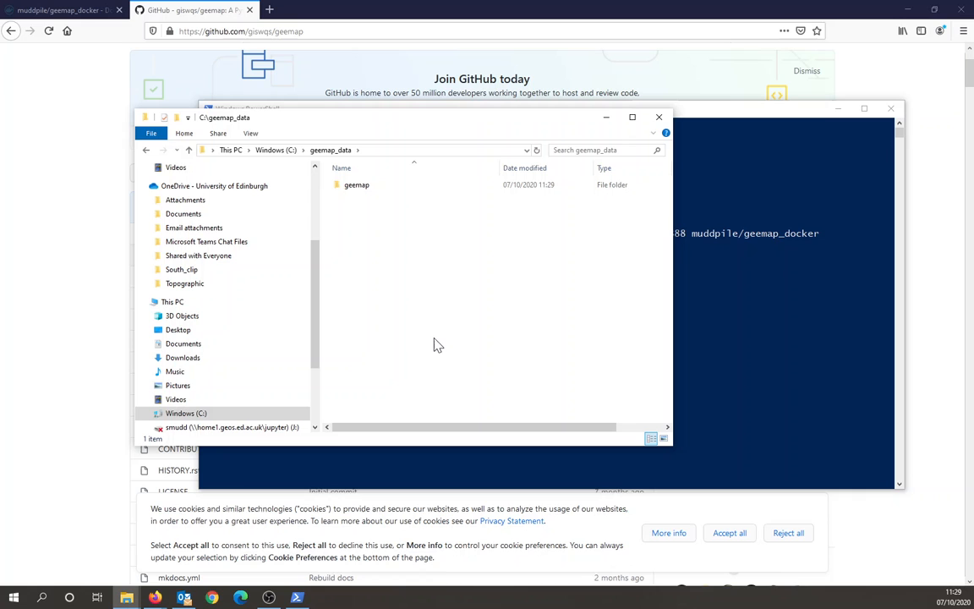
mouse_move(69, 312)
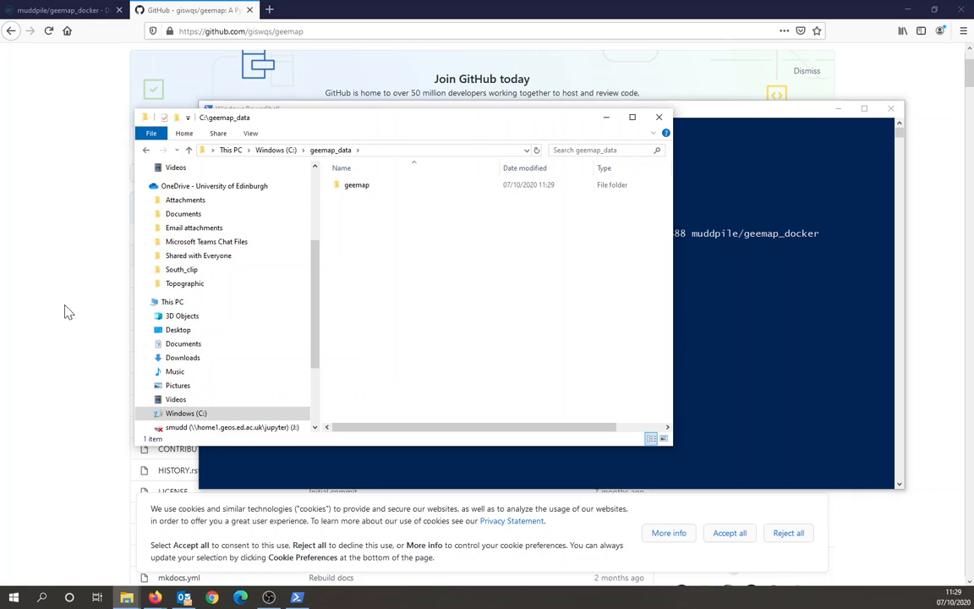
click(659, 117)
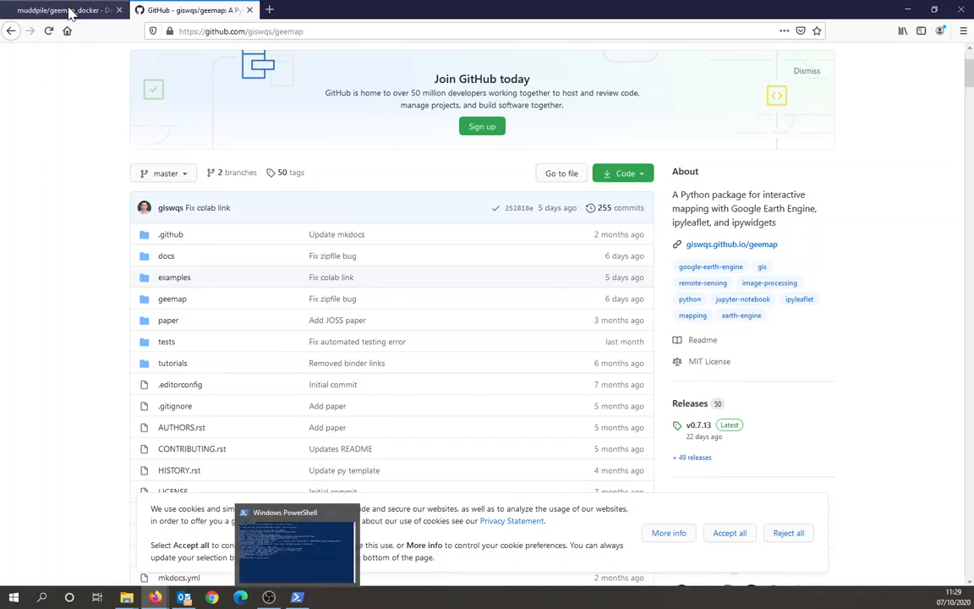
Step: On the Docker Hub tab, select the jupyter notebook start command
click(51, 13)
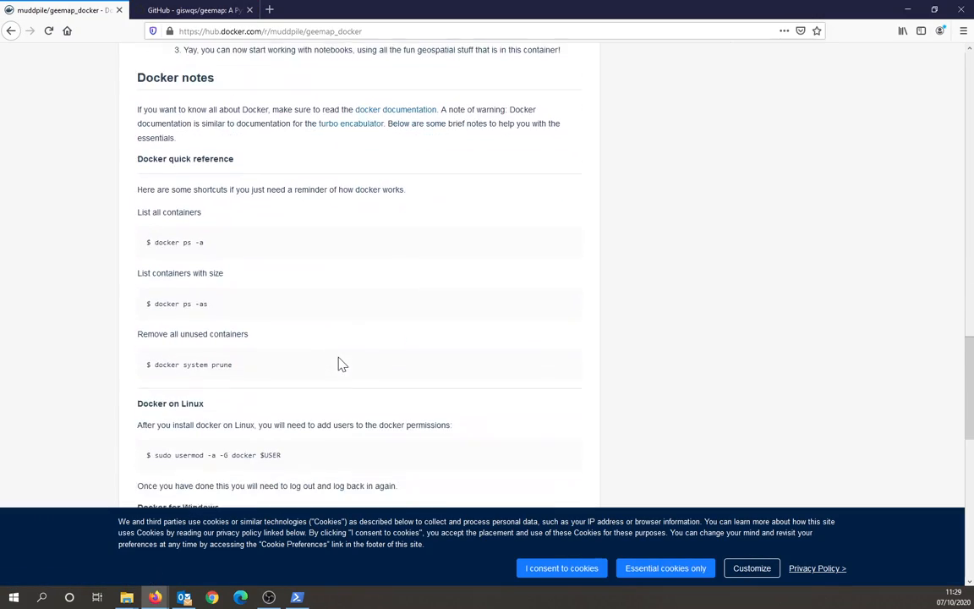
scroll(down, 3)
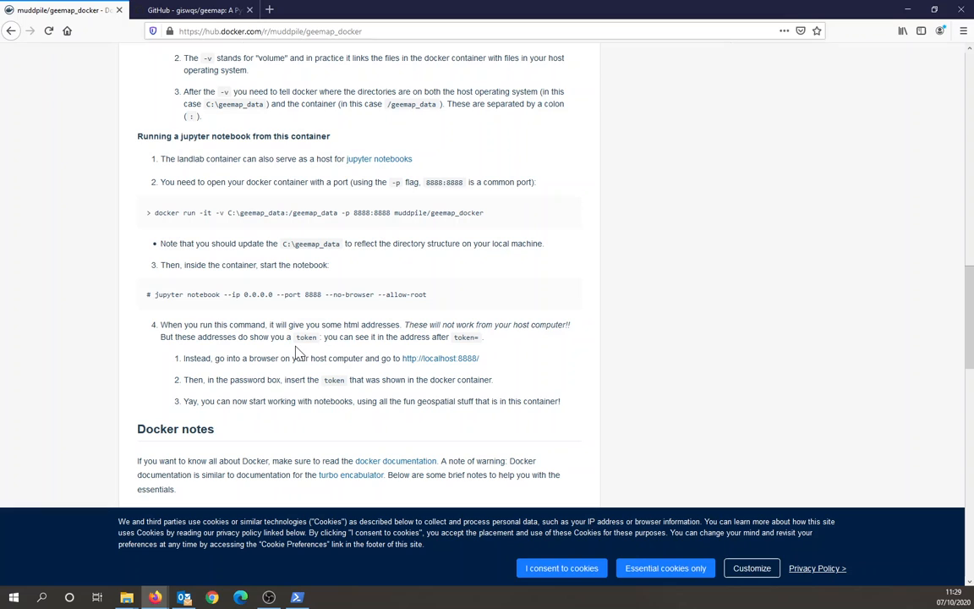
double_click(186, 294)
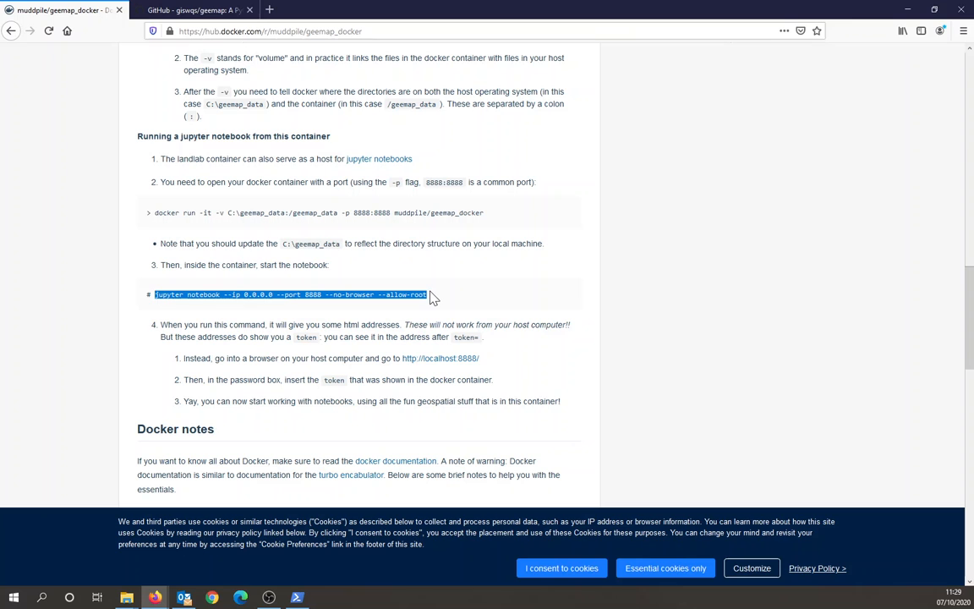
mouse_move(199, 10)
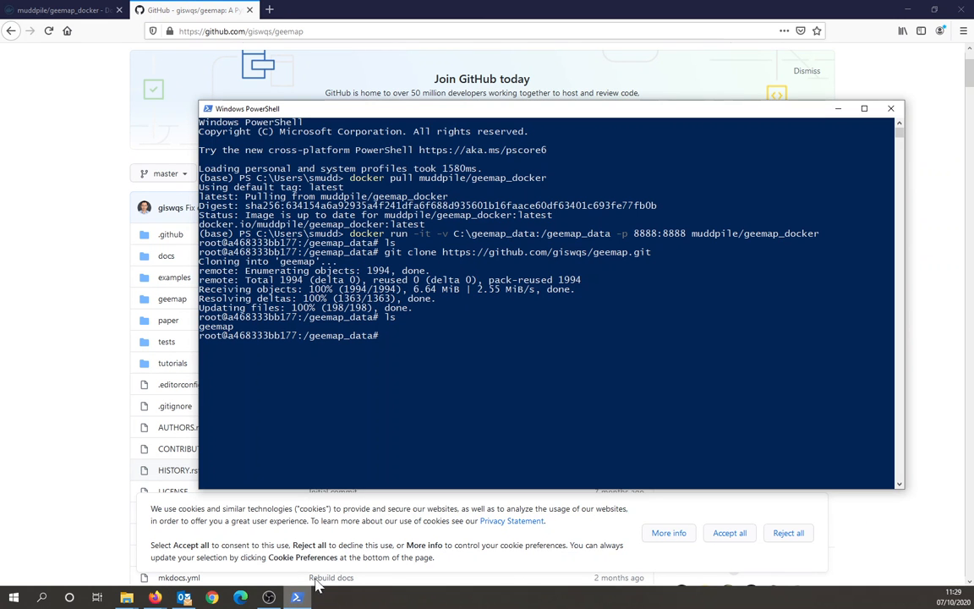
mouse_move(471, 359)
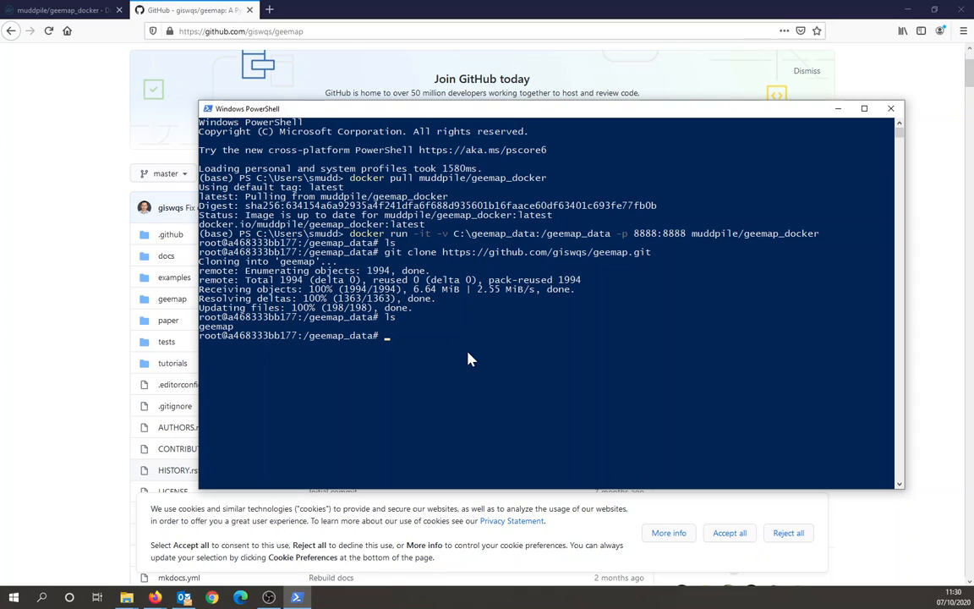
Step: Run 'mamba update geemap' in the container and confirm with Y, upgrading geemap to 0.7.13
text(m)
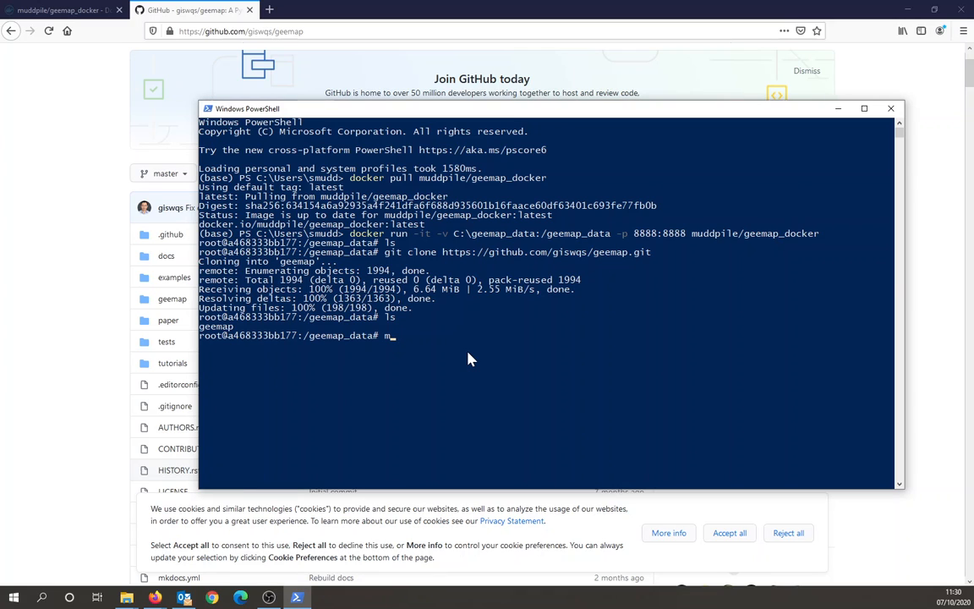
text(amba up)
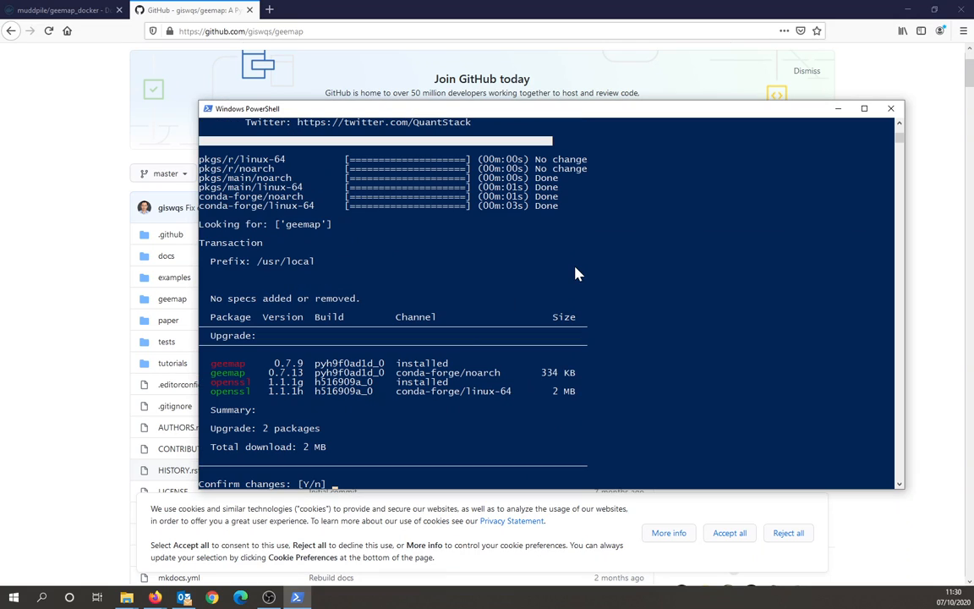
text(Y)
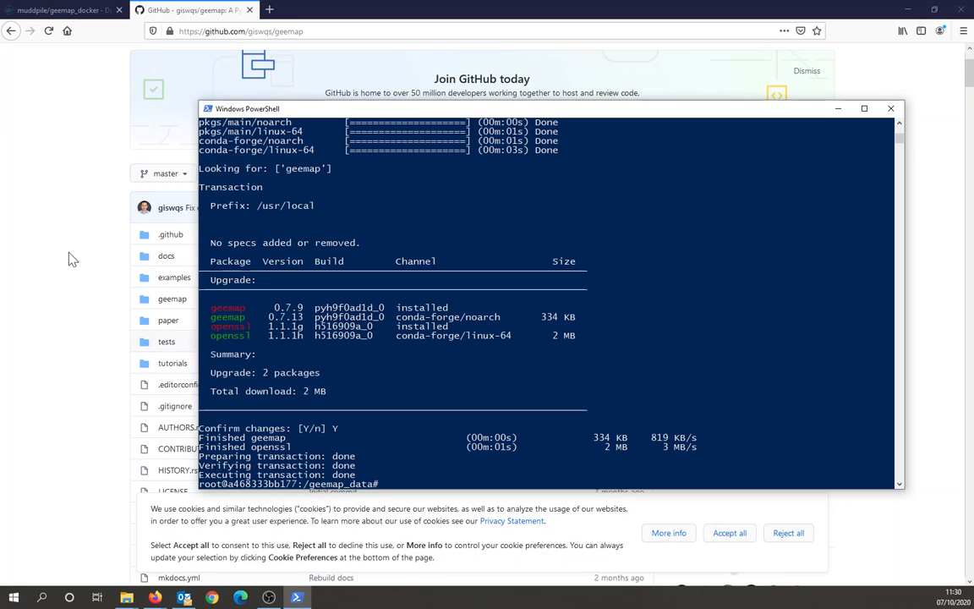
click(51, 12)
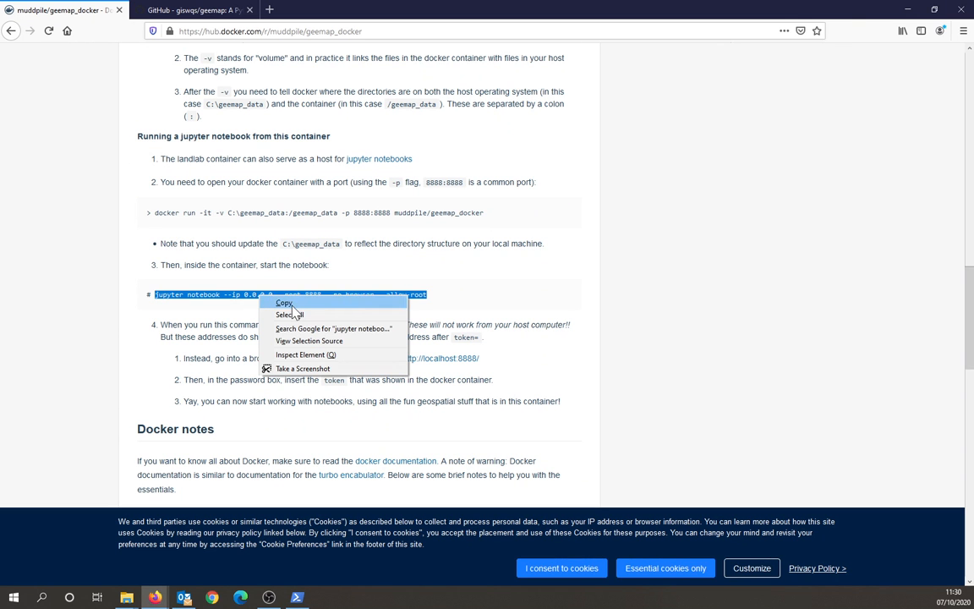
Step: Copy the jupyter notebook command and run it to serve notebooks on port 8888
click(285, 302)
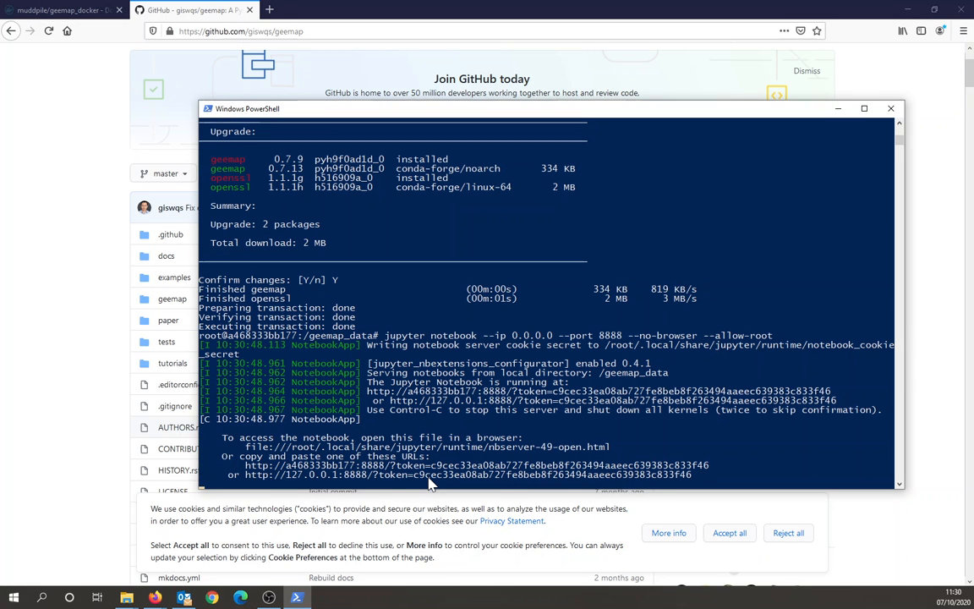
mouse_move(429, 467)
text(lo)
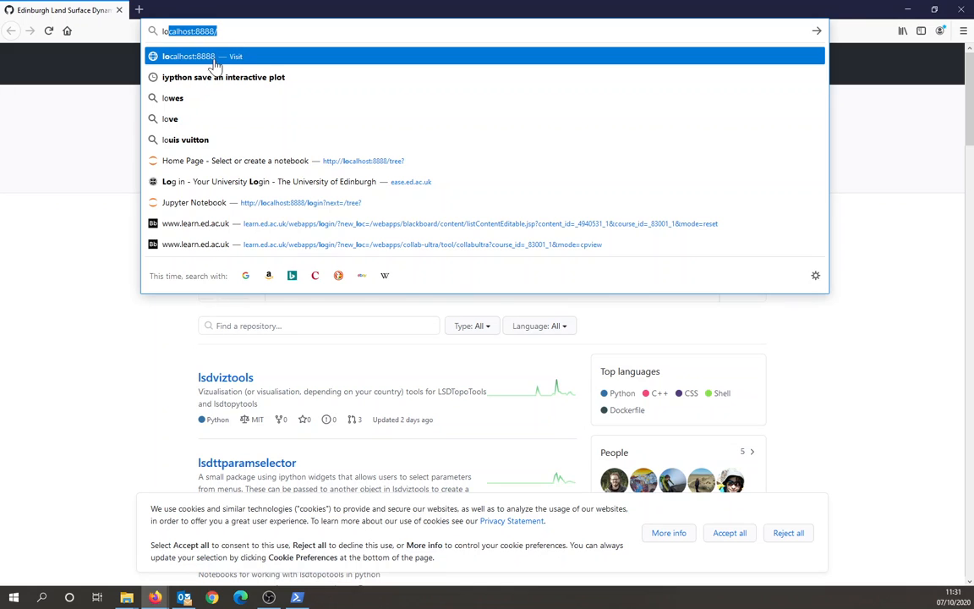
Step: At localhost:8888, paste the copied token into the password box and log in
click(194, 58)
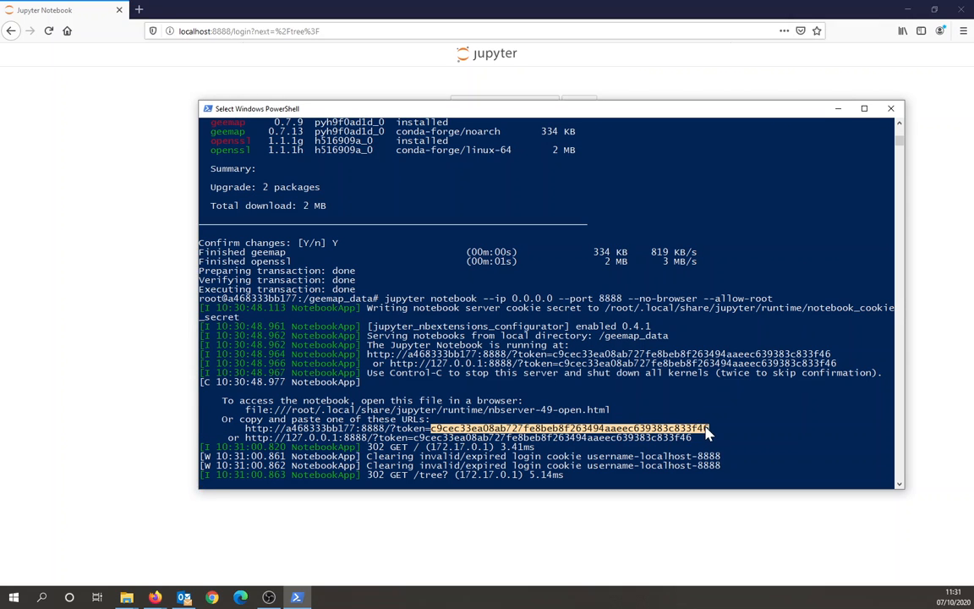
right_click(487, 104)
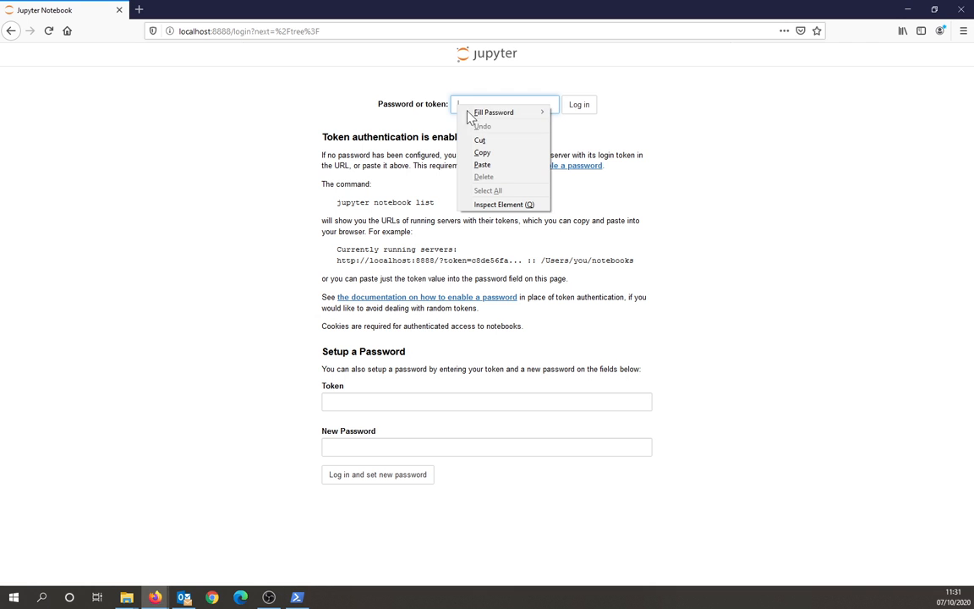
click(499, 112)
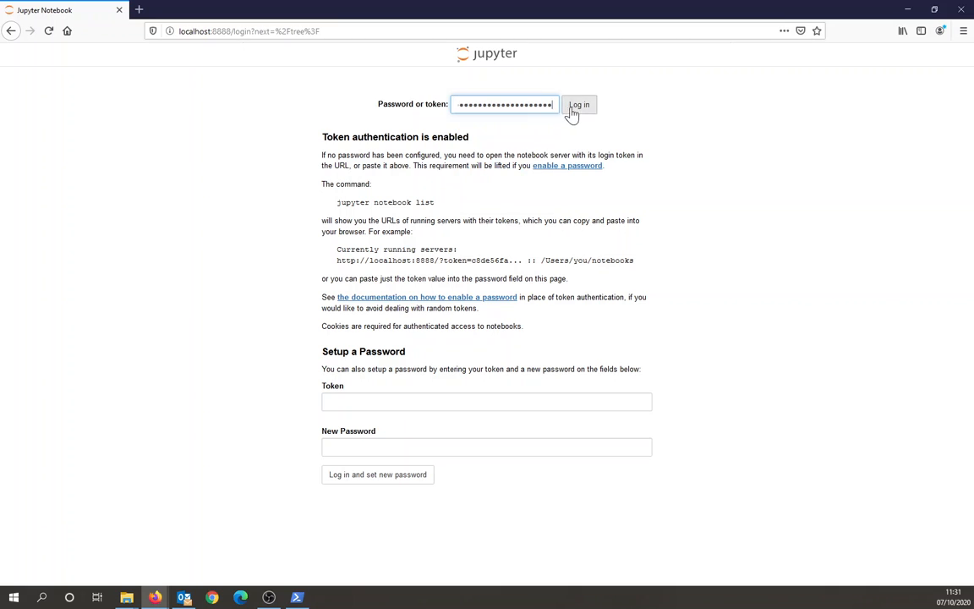
click(578, 105)
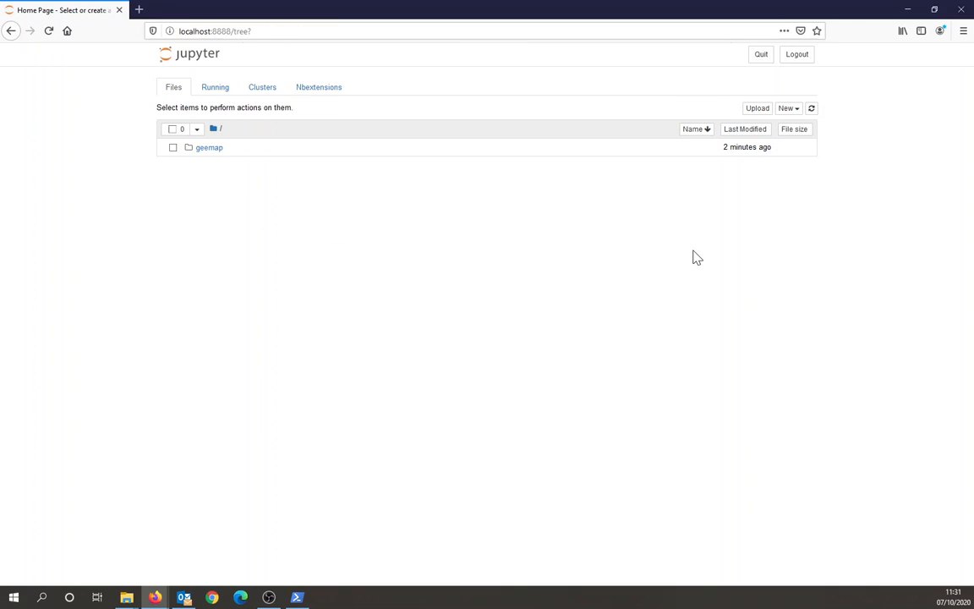
mouse_move(689, 263)
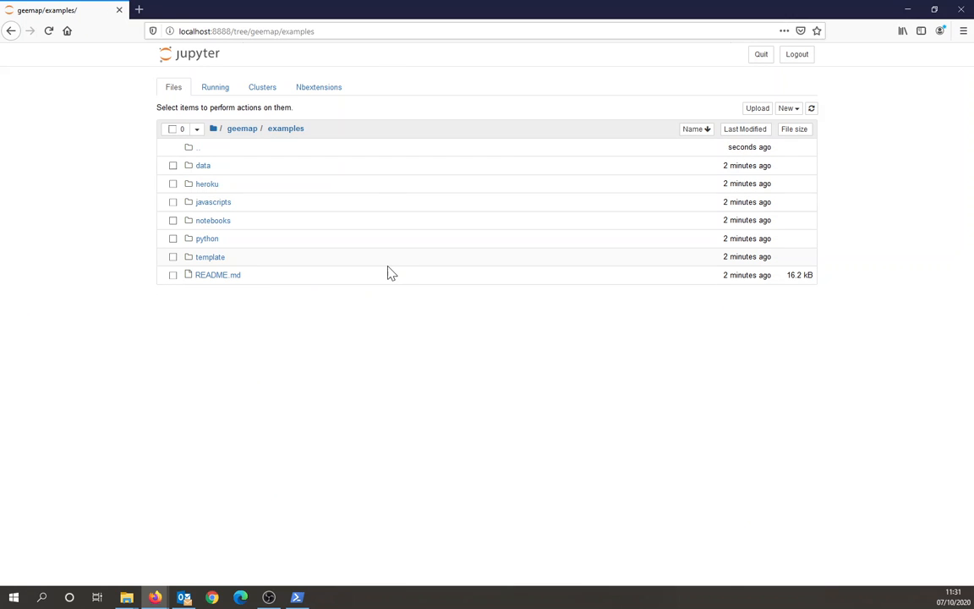
mouse_move(257, 320)
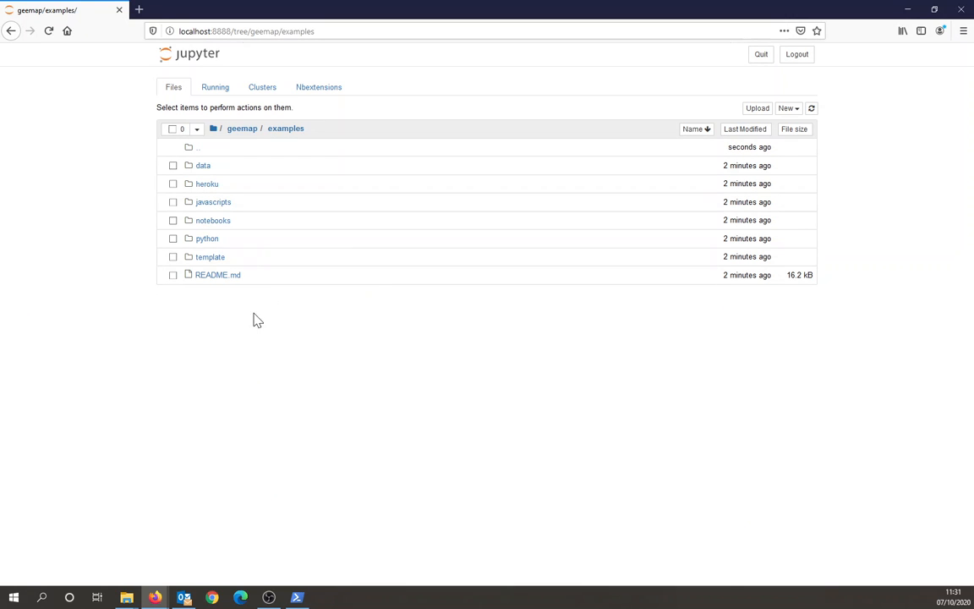
Step: Open 00_geemap_key_features.ipynb from geemap/examples/notebooks and scroll through it
click(214, 220)
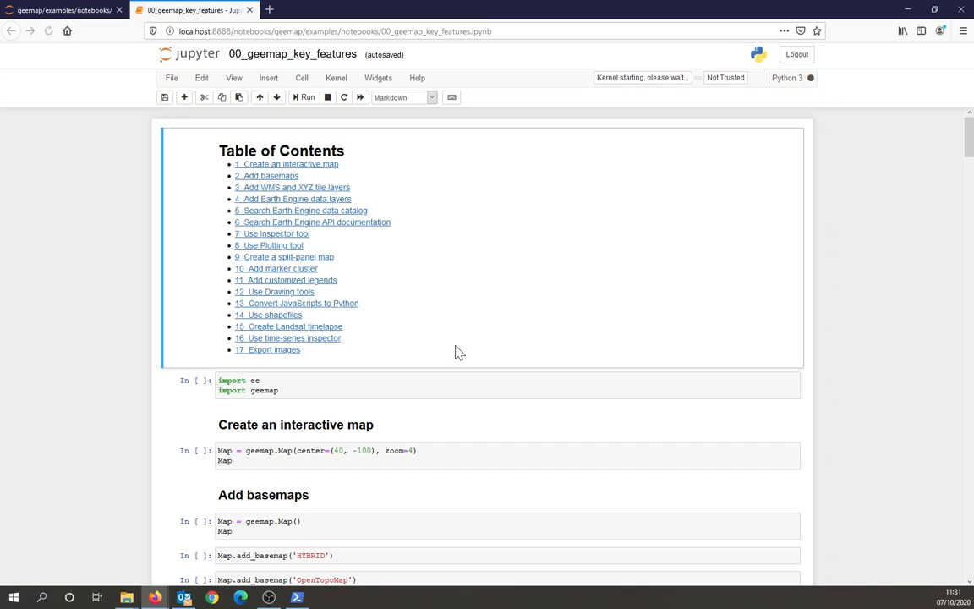
scroll(down, 3)
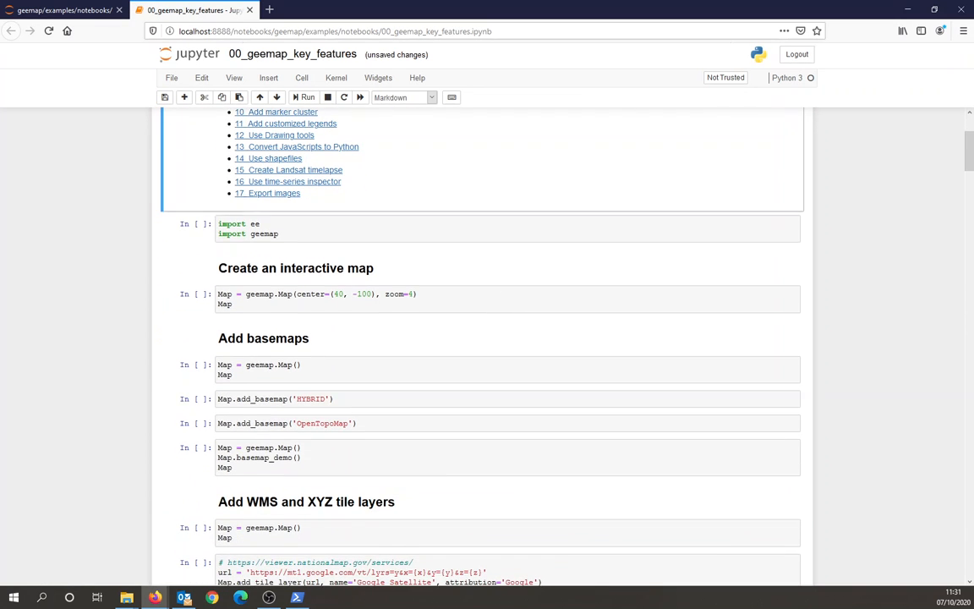